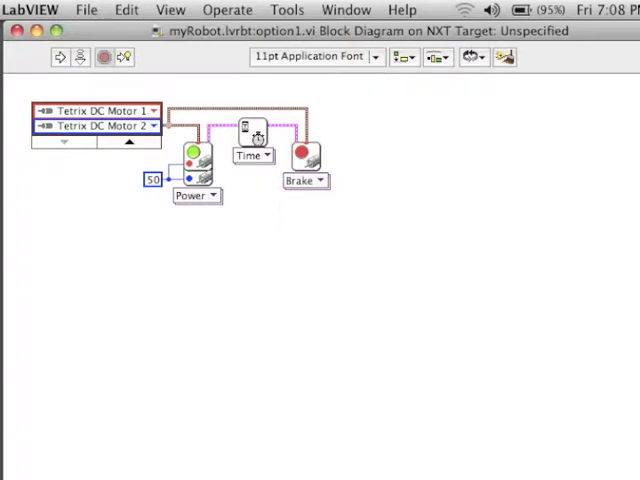
Step: Set the motor Power constant to -50
text(-50)
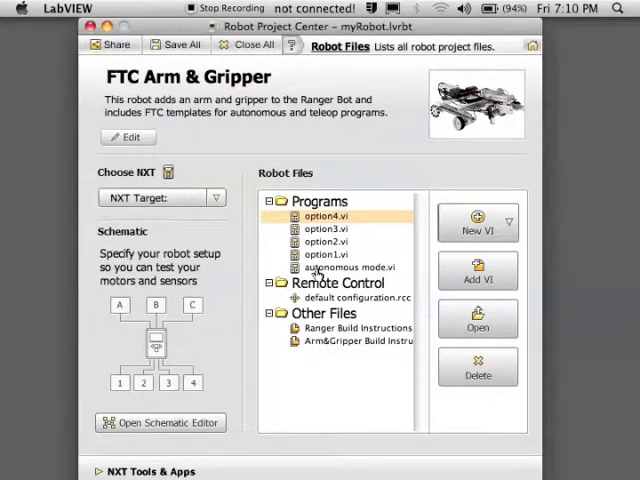
Step: Open autonomous mode.vi from the project's Programs list
click(350, 268)
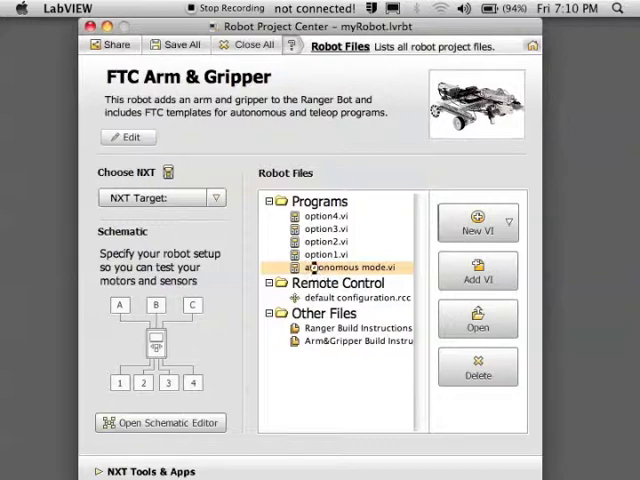
double_click(350, 268)
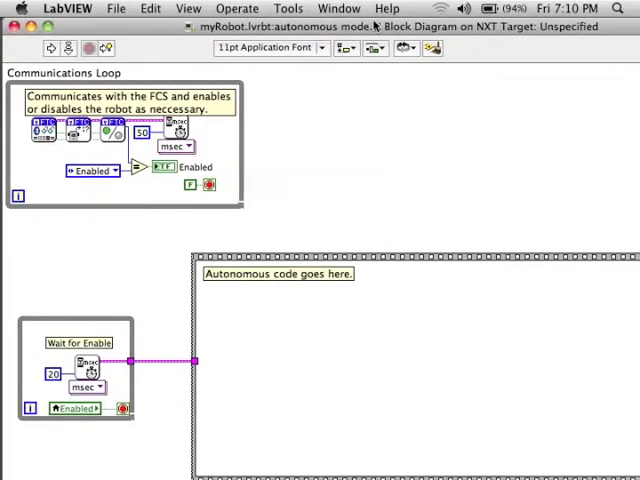
Step: Bring up the Functions palette to place Touch Sensor Pressed blocks
click(48, 48)
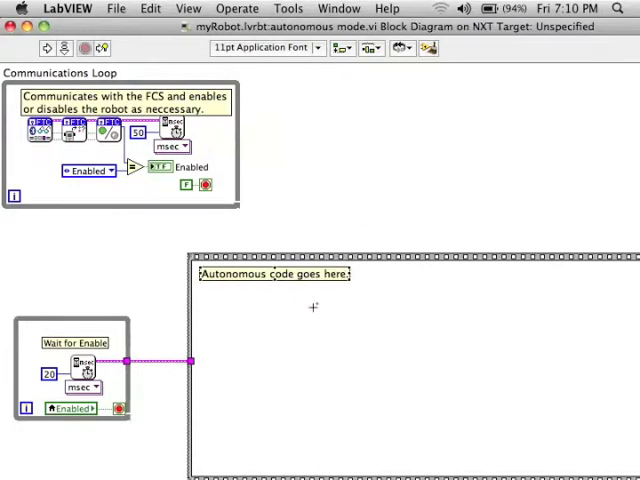
mouse_move(468, 340)
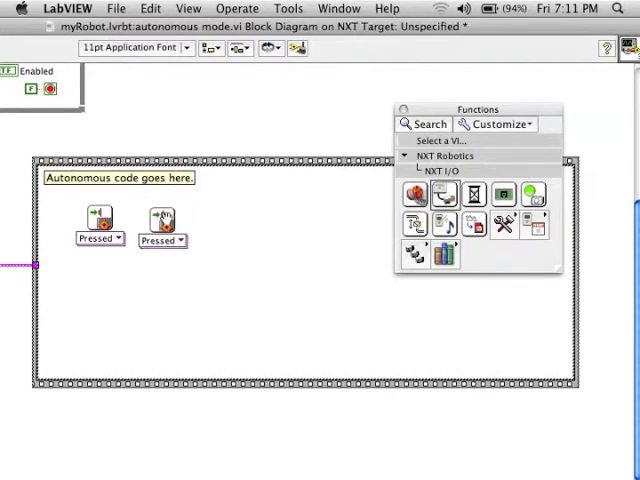
Step: Assign Port 1 and Port 2 constants to the touch sensors and add an arithmetic input constant
drag(160, 218, 184, 216)
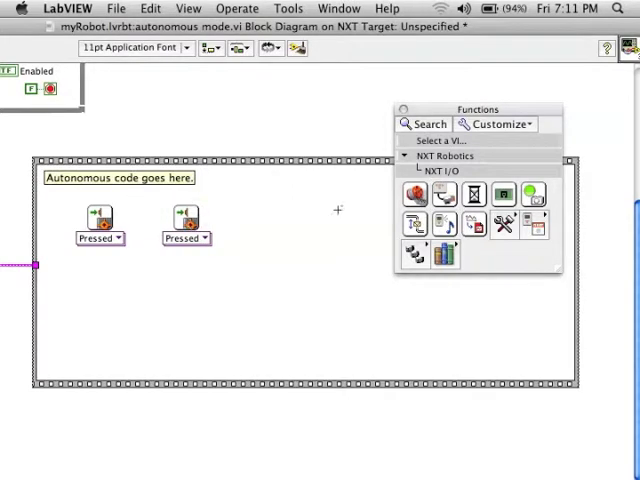
right_click(98, 216)
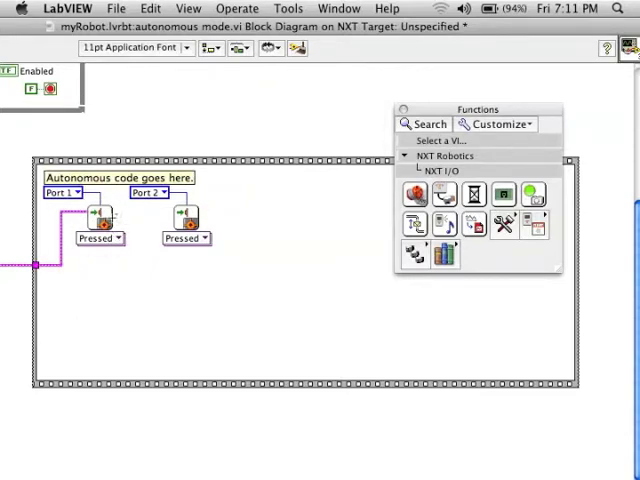
mouse_move(416, 196)
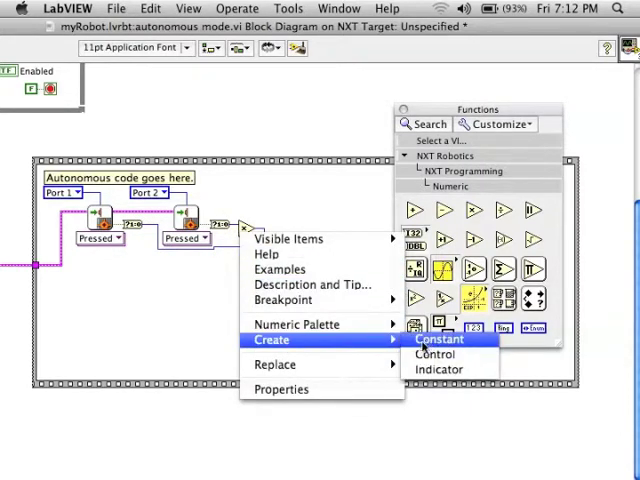
click(438, 340)
text(2)
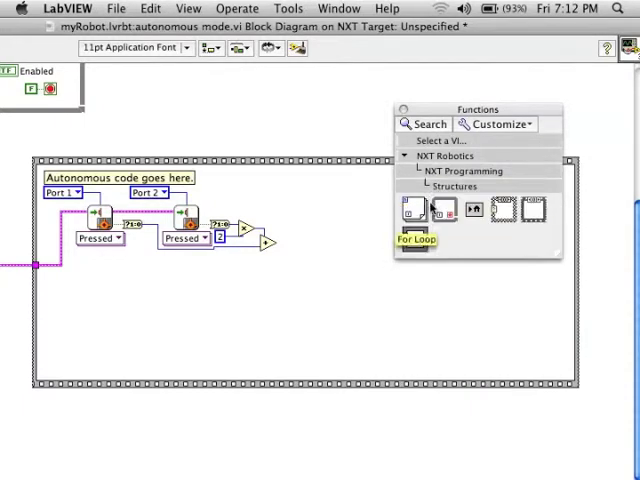
mouse_move(476, 210)
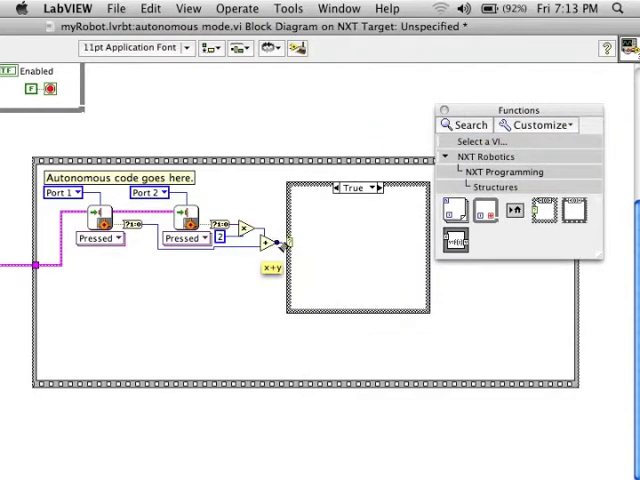
Step: Wire the combined sensor number to the case structure's selector terminal
click(352, 188)
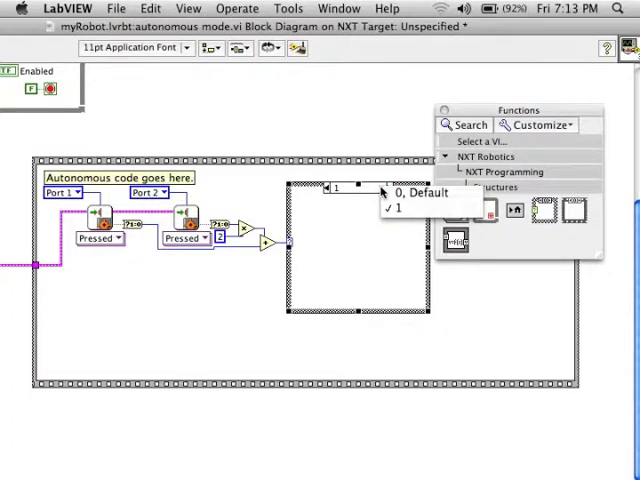
Step: Add cases 2 and 3 after case 1 and review the case list
right_click(356, 190)
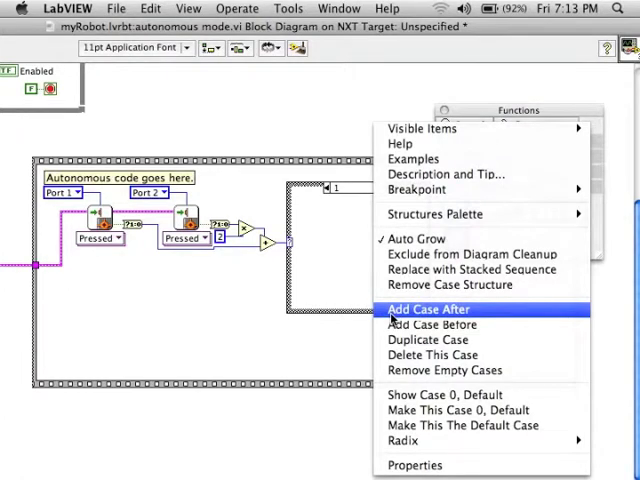
click(428, 308)
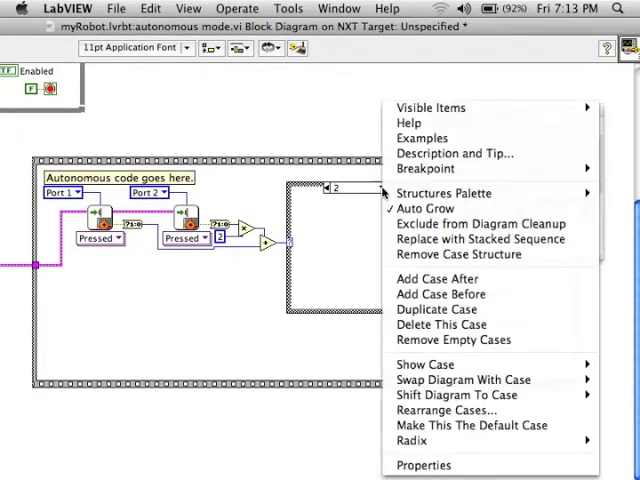
mouse_move(436, 278)
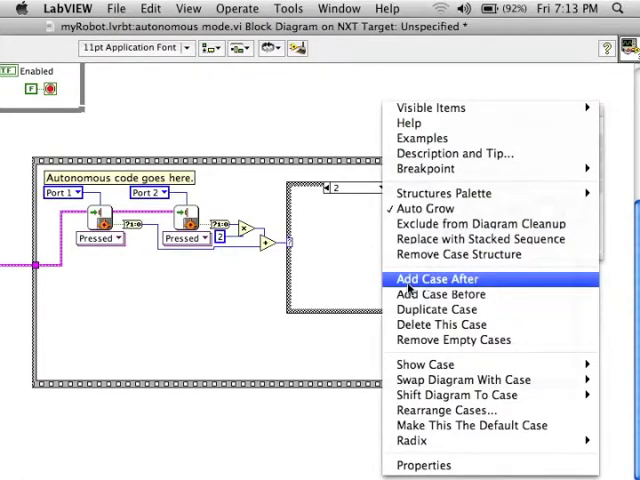
click(436, 278)
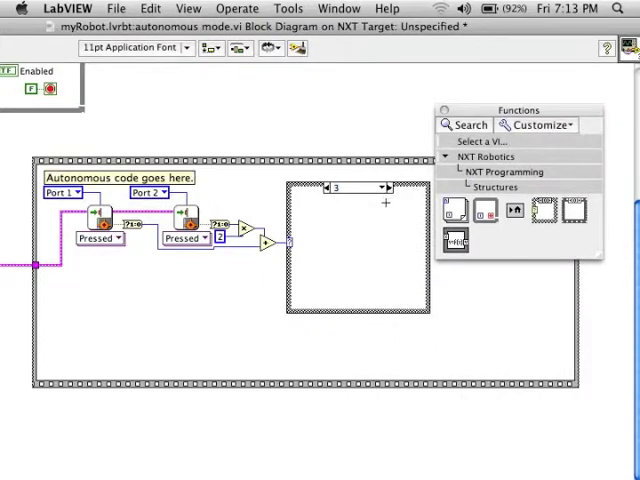
click(380, 188)
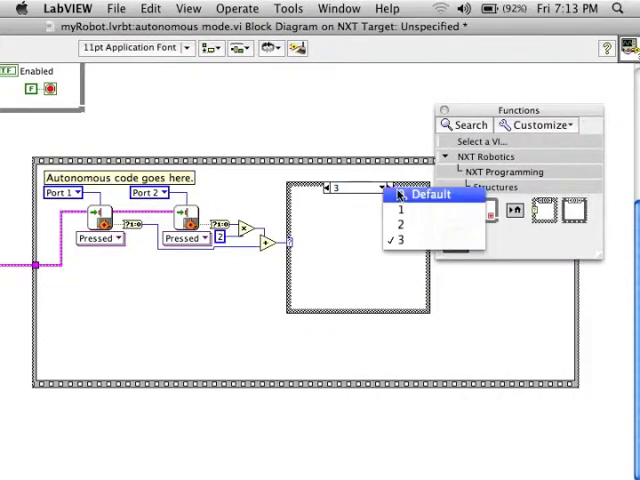
mouse_move(408, 210)
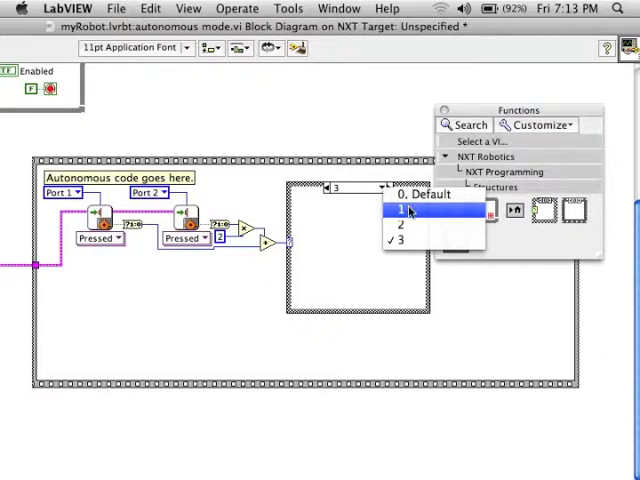
mouse_move(408, 224)
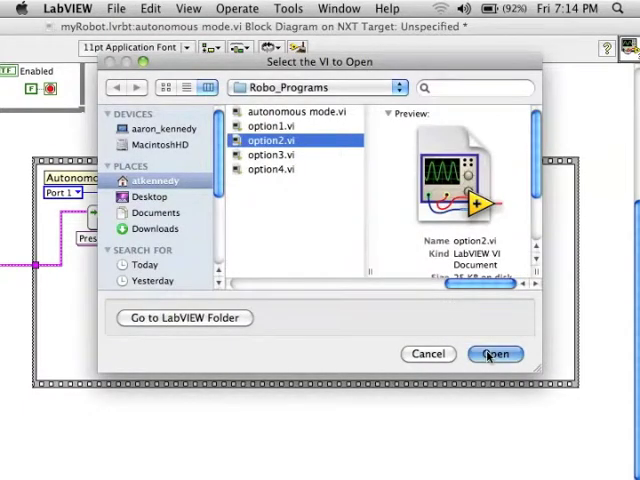
Step: Place option2.vi as a sub-VI inside case 1
click(496, 354)
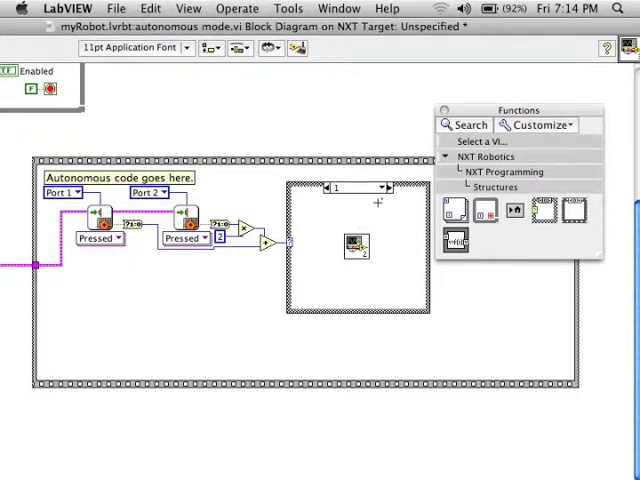
click(372, 188)
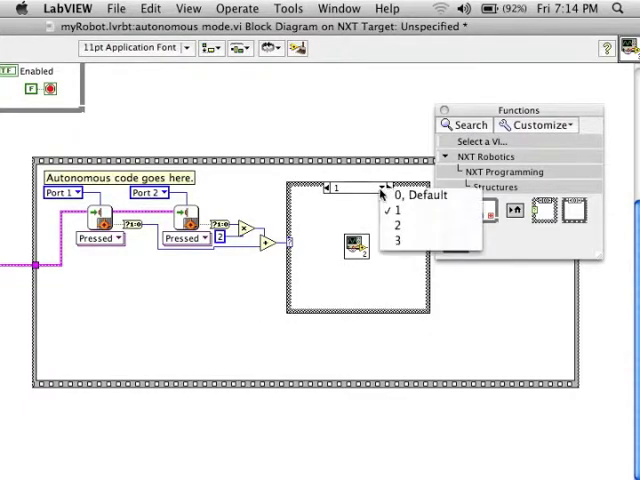